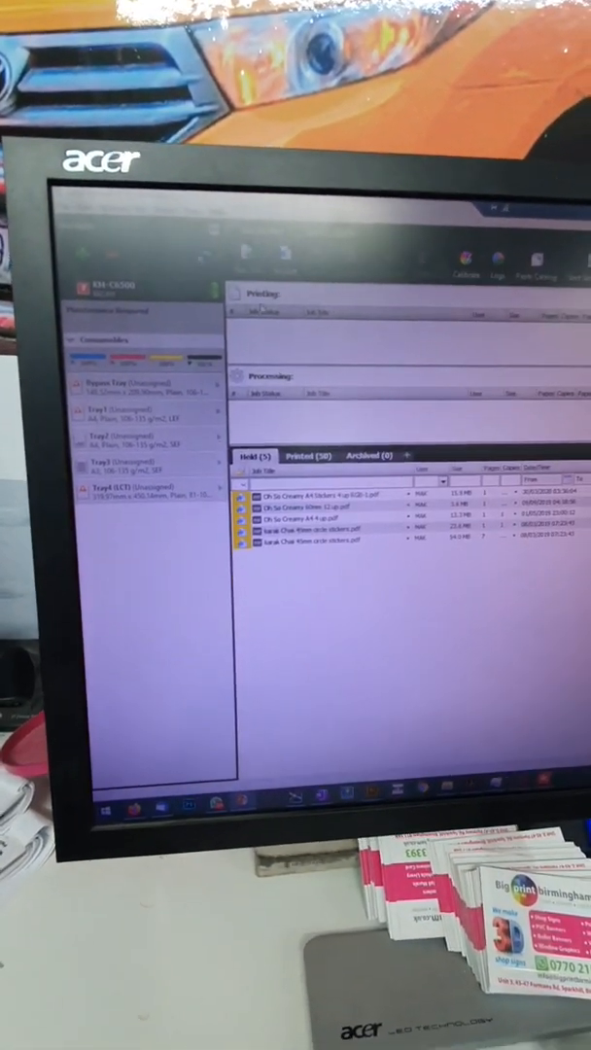
Show the Printed jobs list and bring up reprint, hold and delete actions for the top job.
click(309, 432)
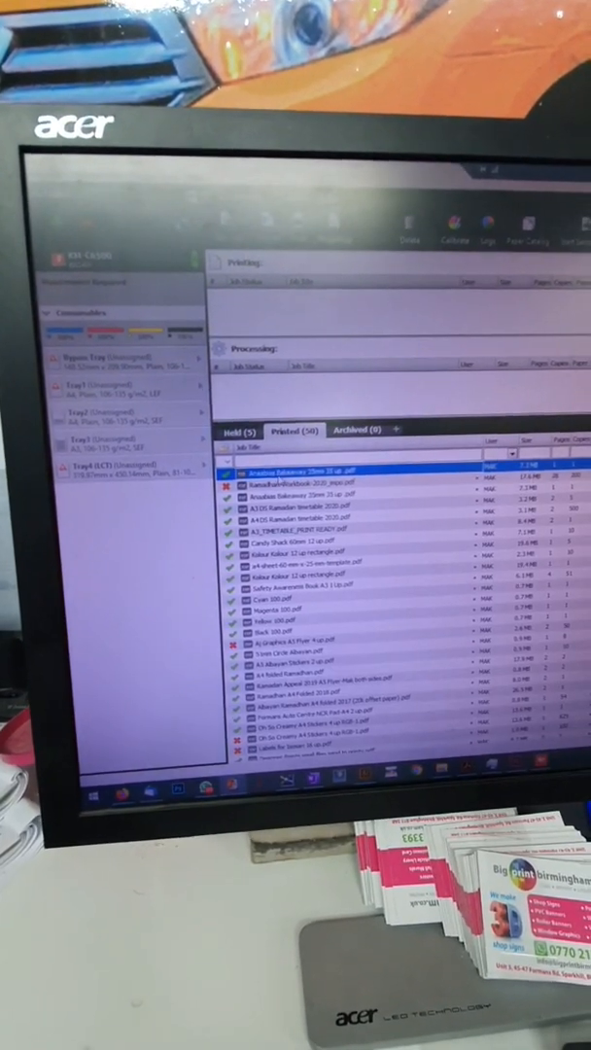
right_click(282, 476)
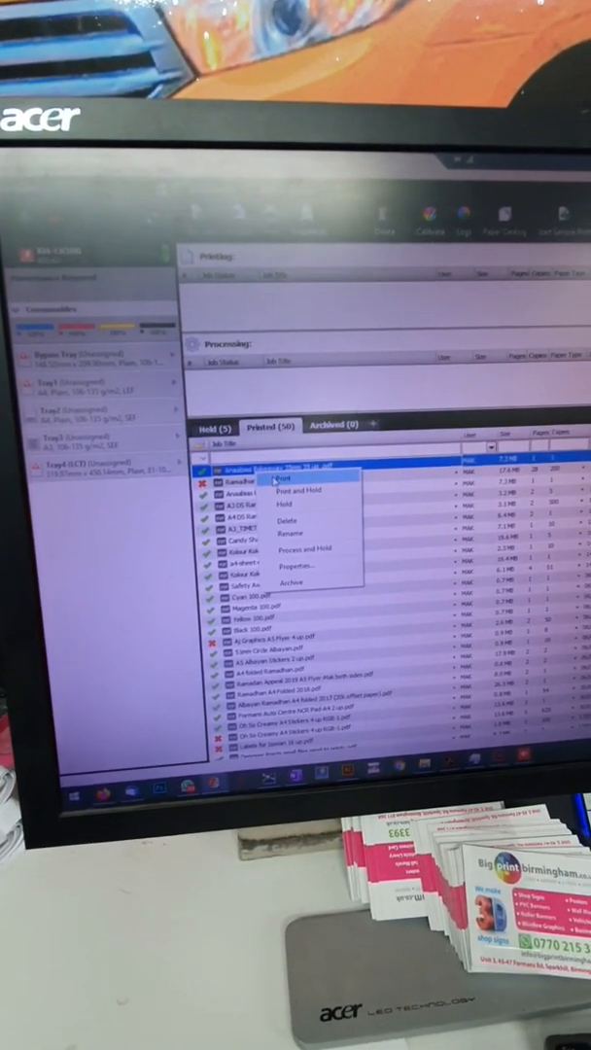